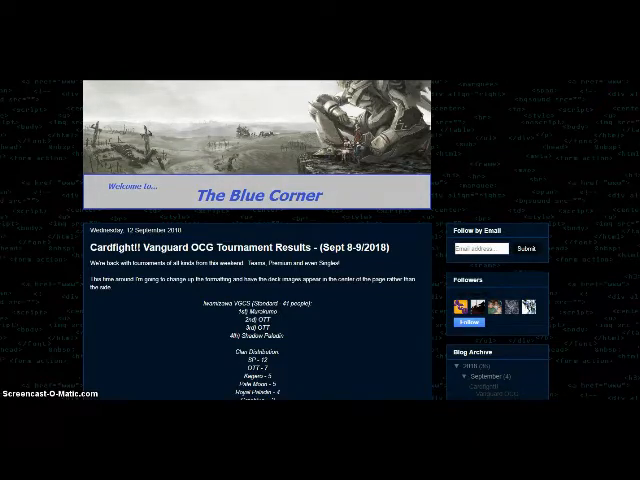
# Scroll from The Blue Corner header to the Sept 8-9 standings and 1st Place decklist
pyautogui.scroll(-3)
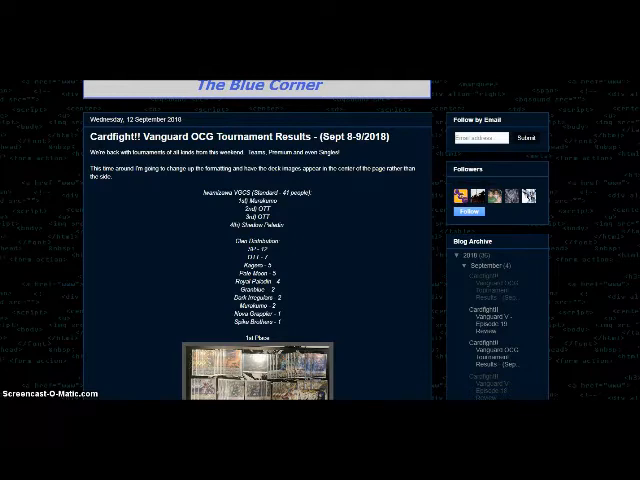
pyautogui.scroll(-3)
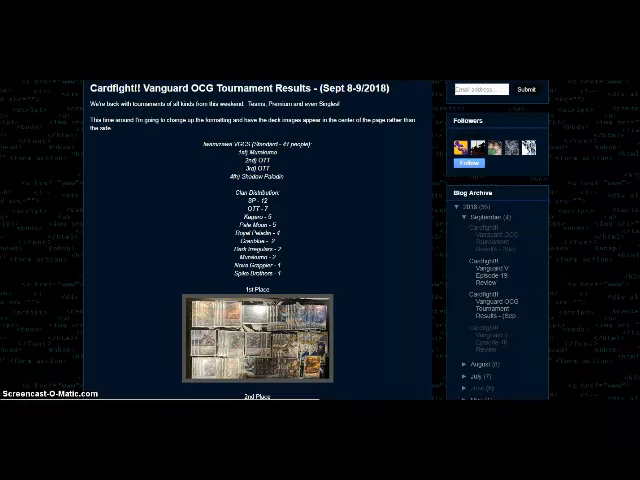
# Scroll past the 2nd Place photo to the 3rd and 4th Place decklist photos
pyautogui.scroll(-3)
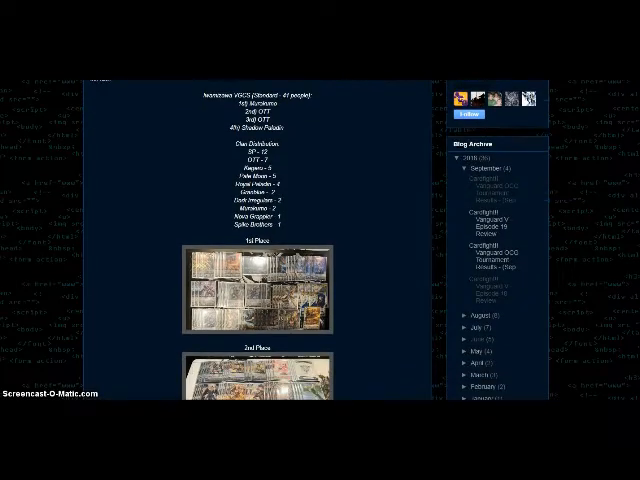
pyautogui.click(253, 290)
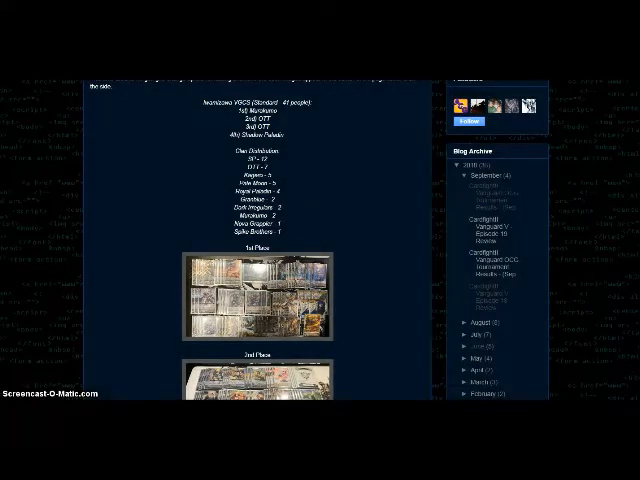
pyautogui.scroll(-3)
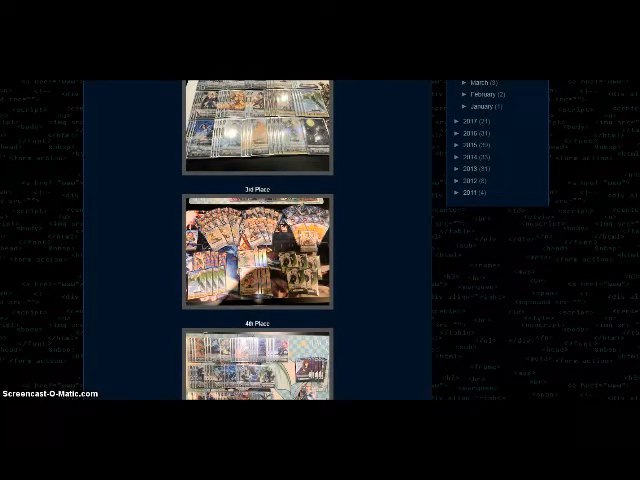
# Scroll back up to the clan distribution and the 1st and 2nd Place photos
pyautogui.scroll(3)
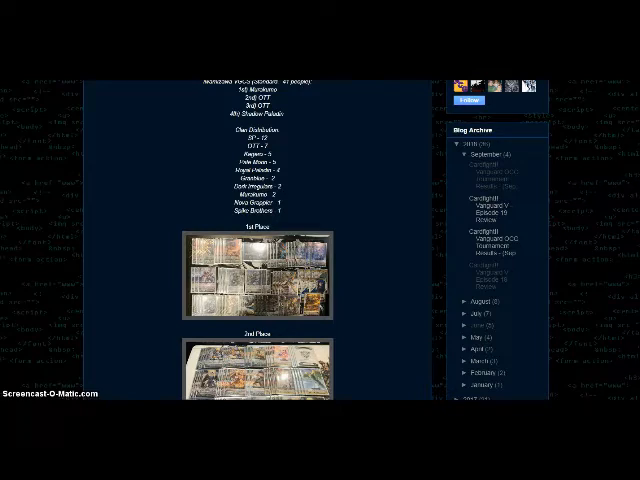
# Scroll past the 3rd Place image to the later decklist photos with card spreads
pyautogui.scroll(-3)
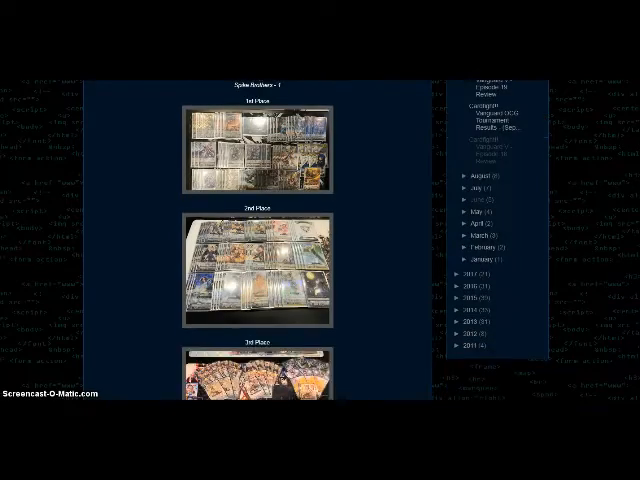
pyautogui.scroll(-3)
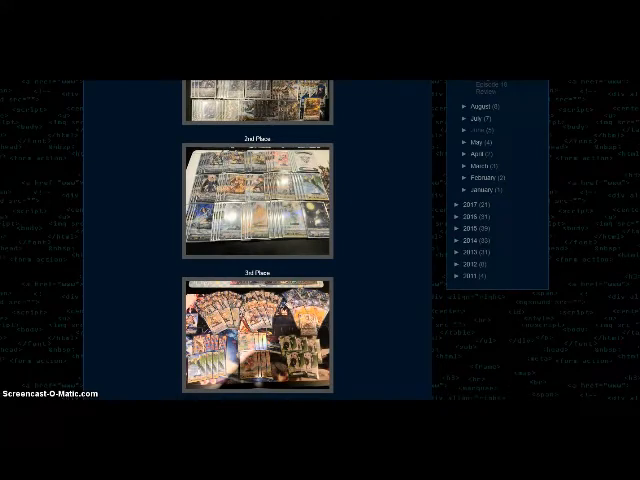
pyautogui.scroll(-3)
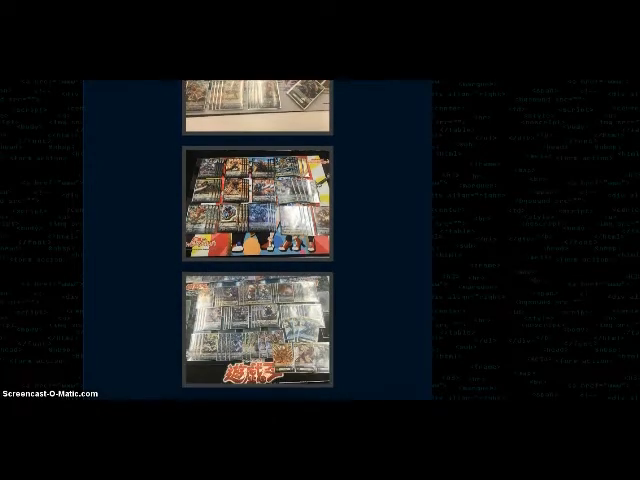
# Scroll past the 4th place photos to the D-Cup standings and clan distribution
pyautogui.scroll(-3)
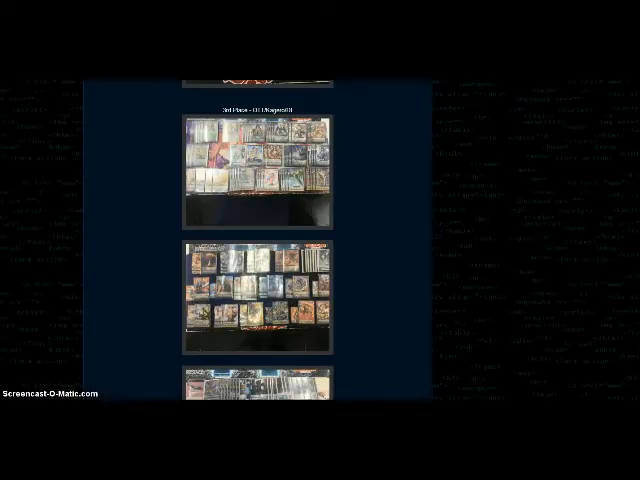
pyautogui.scroll(-3)
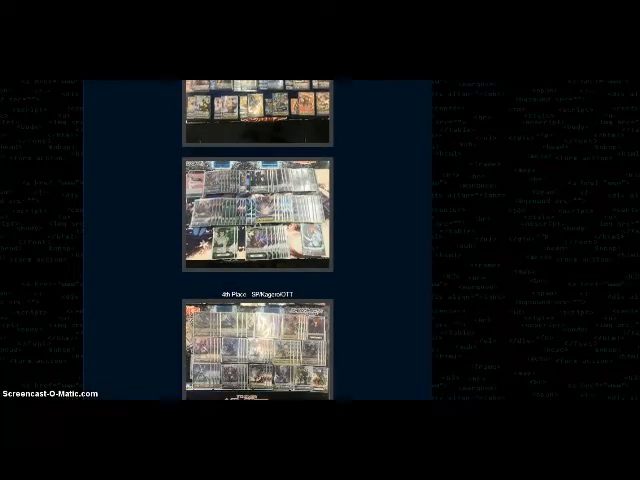
pyautogui.scroll(-3)
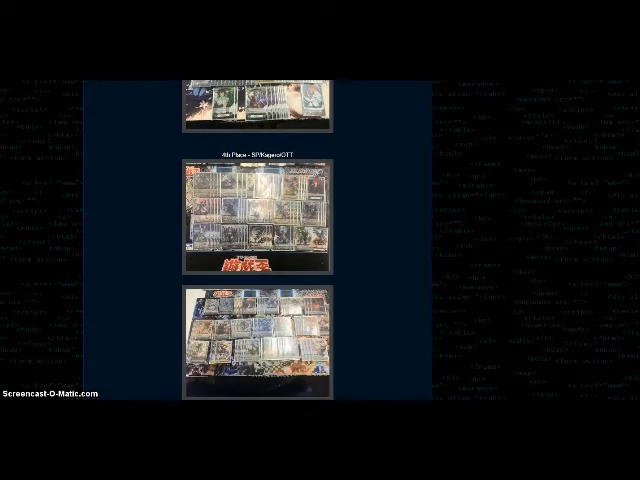
pyautogui.scroll(-3)
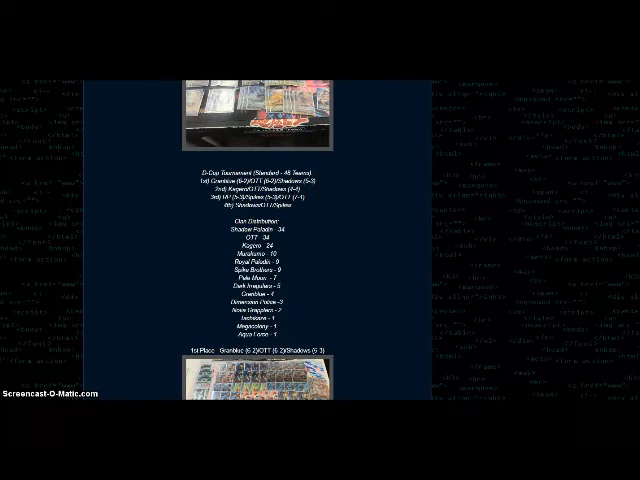
# Scroll through the D-Cup 1st place photos to the 2nd place Kagero/OTT/Shadows decklist
pyautogui.scroll(-3)
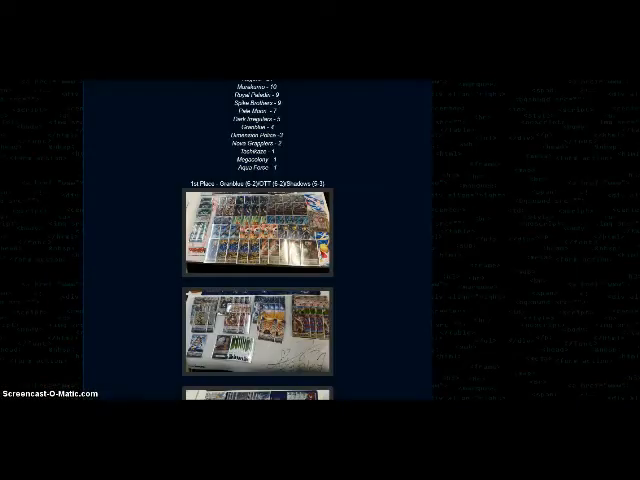
pyautogui.scroll(-3)
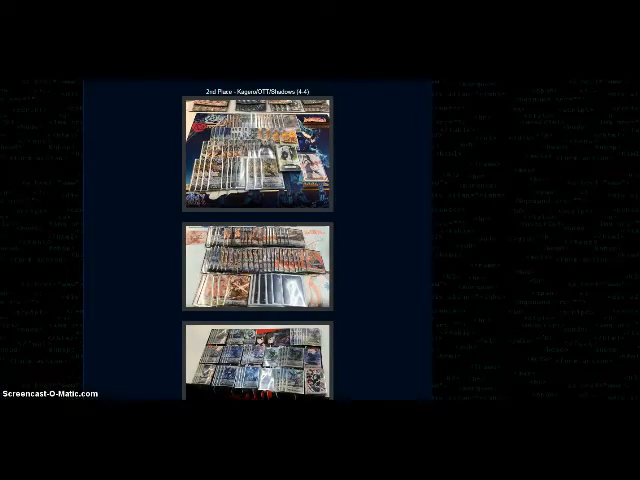
# Scroll to the note introducing the GP Akiba Qualifier results and winner's deck
pyautogui.scroll(-3)
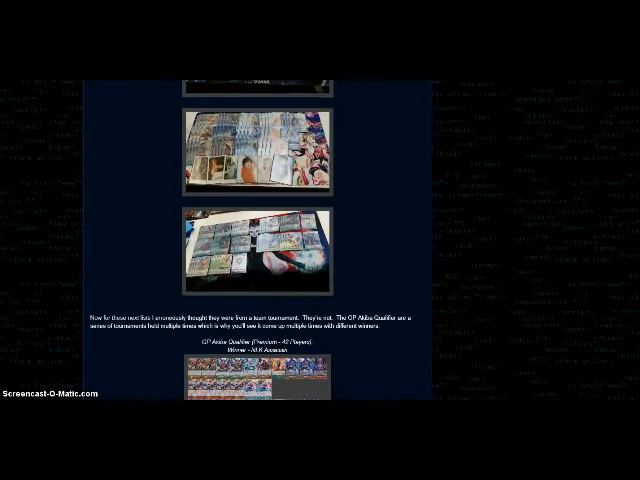
# Review the GP Akiba Qualifier decklists, returning to the D-Cup 2nd and 3rd place photos
pyautogui.scroll(-3)
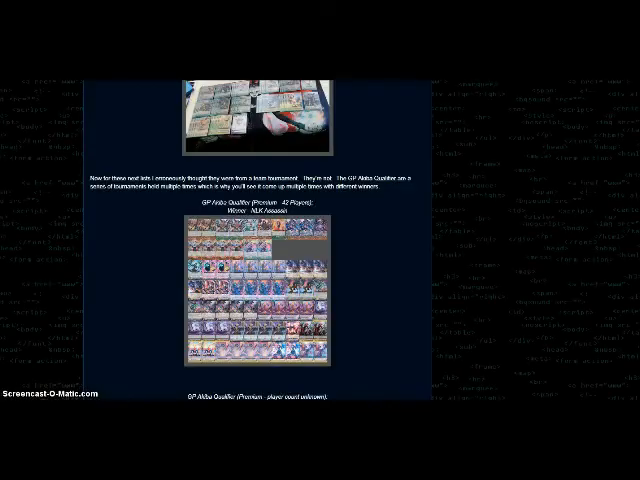
pyautogui.scroll(-3)
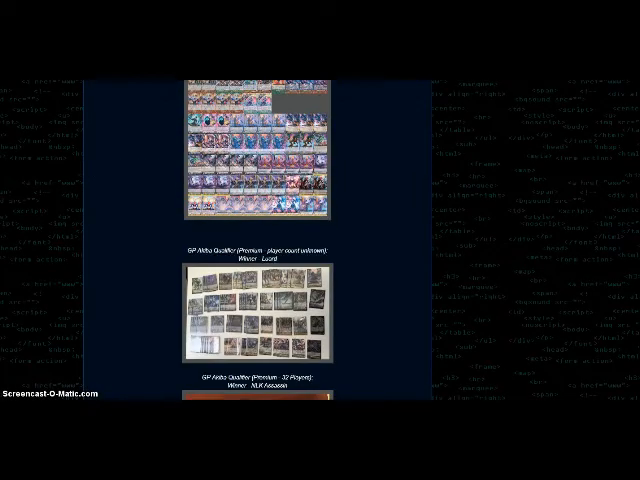
pyautogui.scroll(-3)
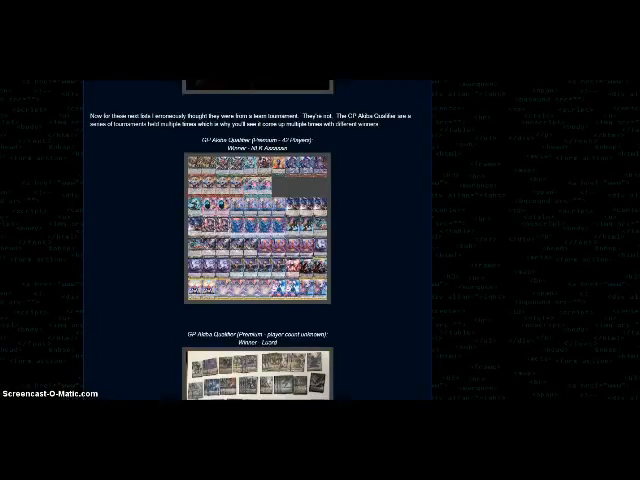
pyautogui.scroll(-3)
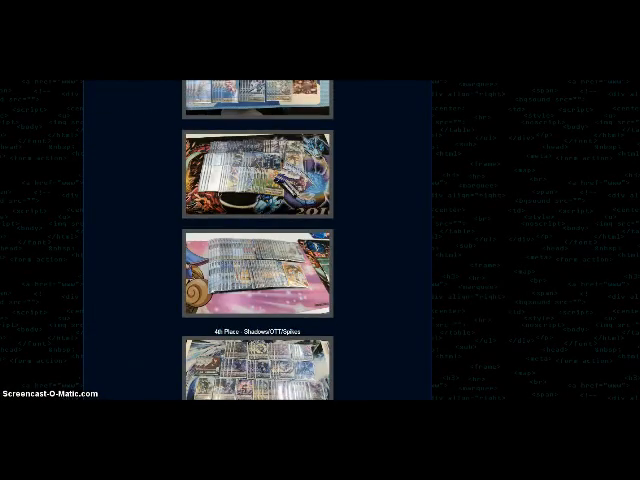
pyautogui.scroll(-3)
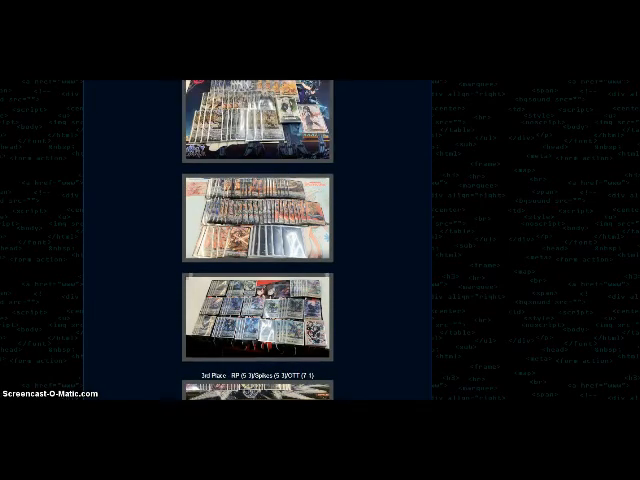